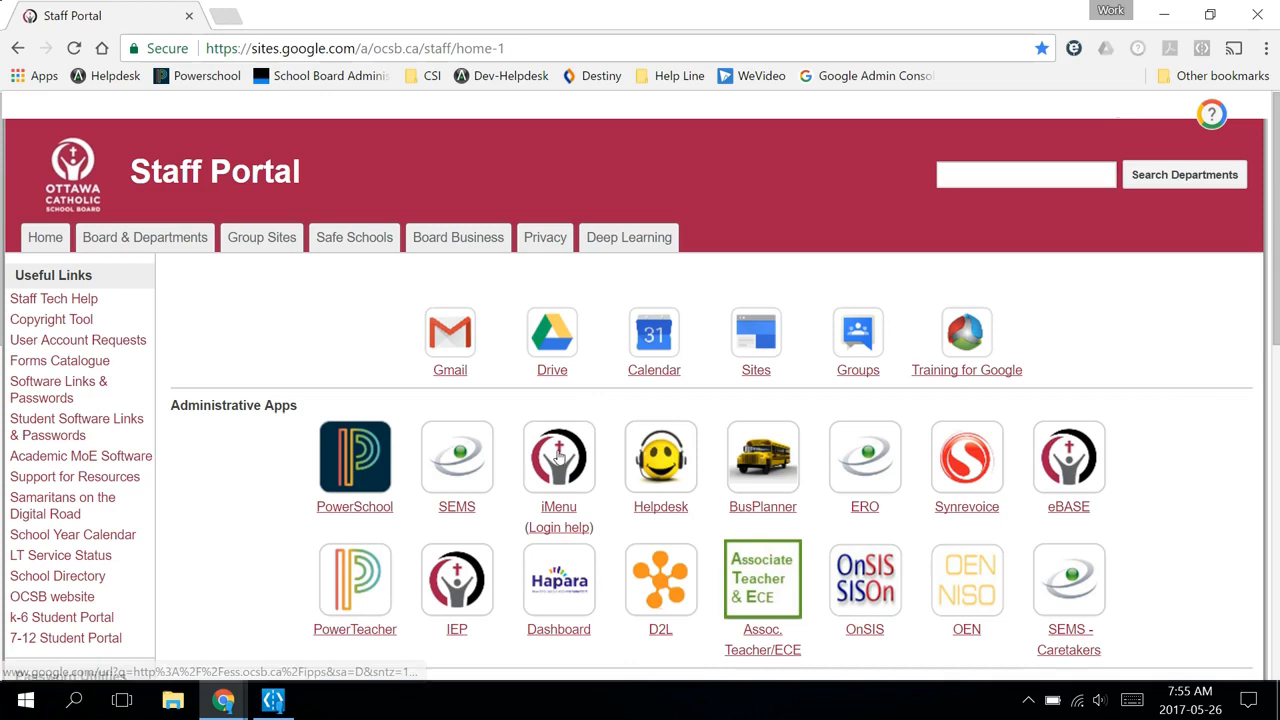
# Enter the user name 'e2' and the password on the iMenu sign-in page.
pyautogui.click(558, 458)
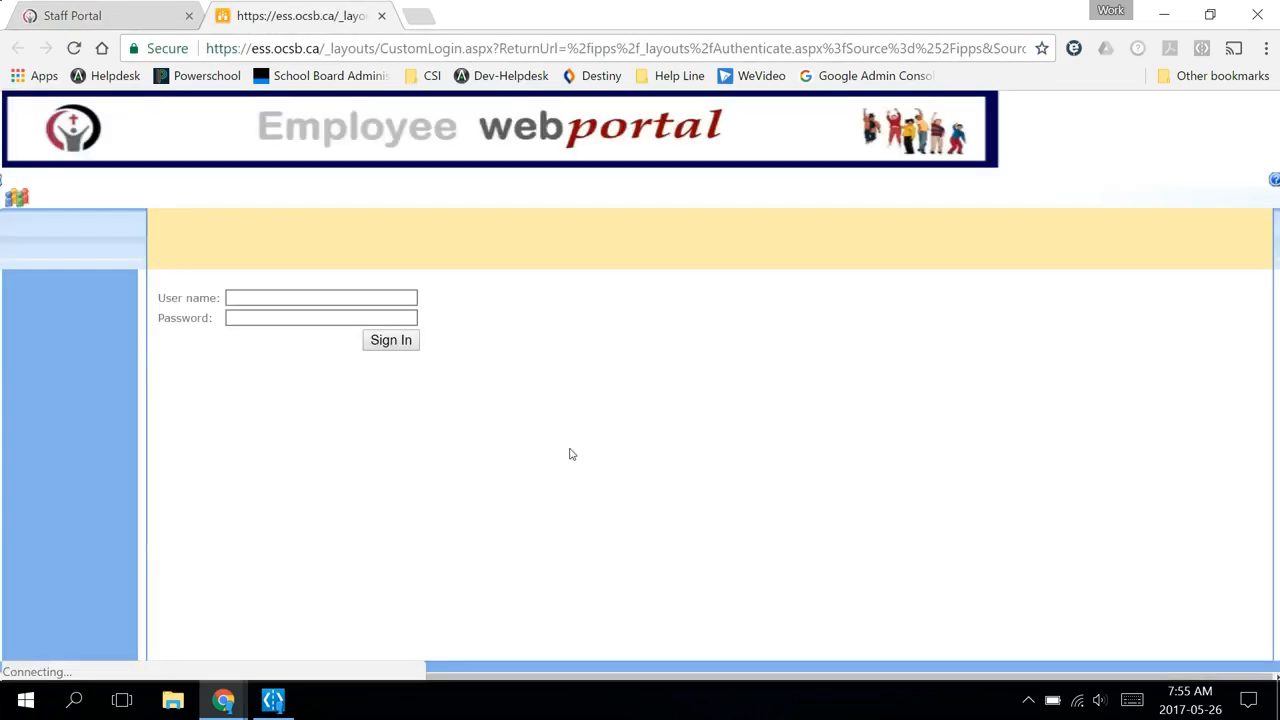
pyautogui.click(320, 296)
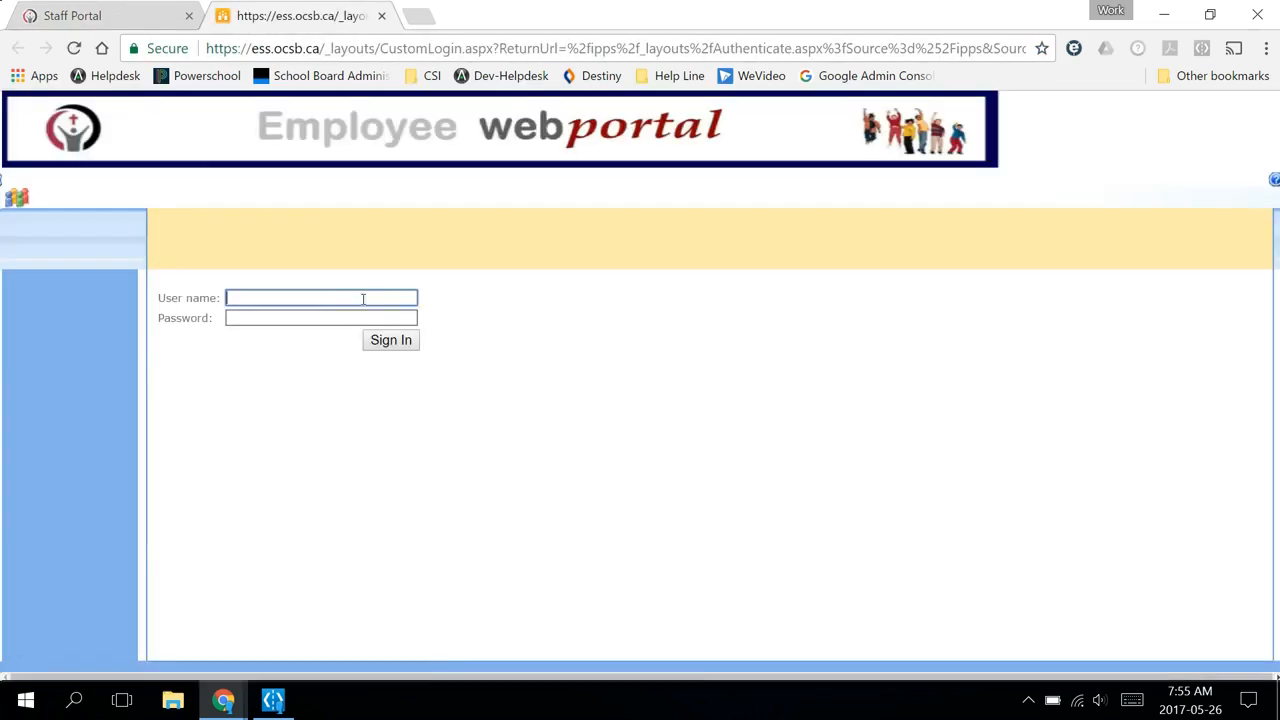
pyautogui.write('e2')
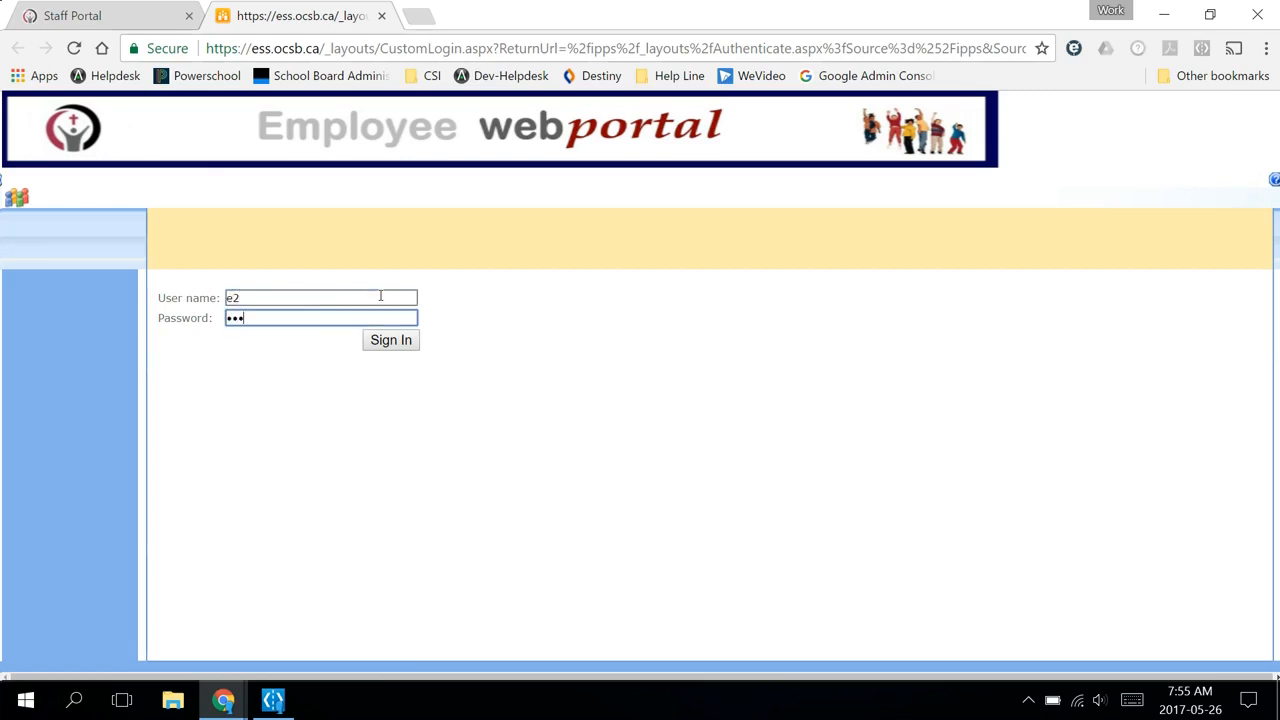
pyautogui.write('password')
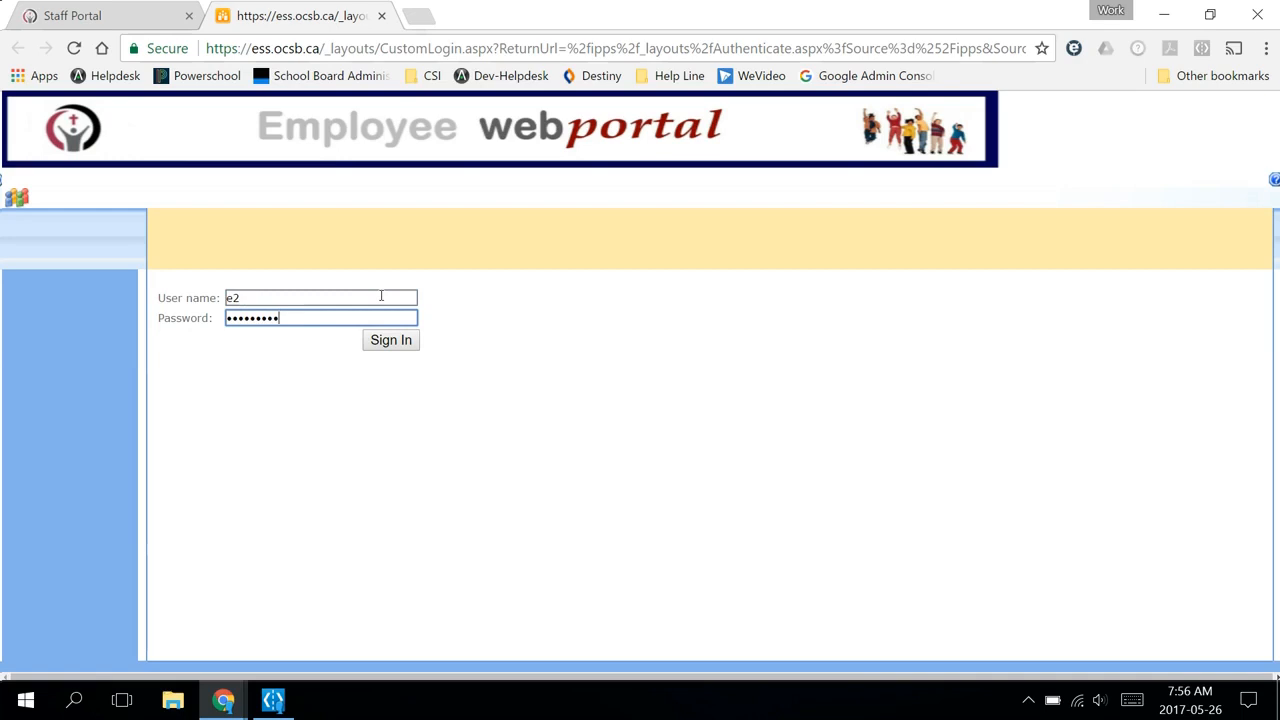
# Sign in, launch iMENU under Employee Functions and allow its blocked scripts so the page loads.
pyautogui.click(390, 340)
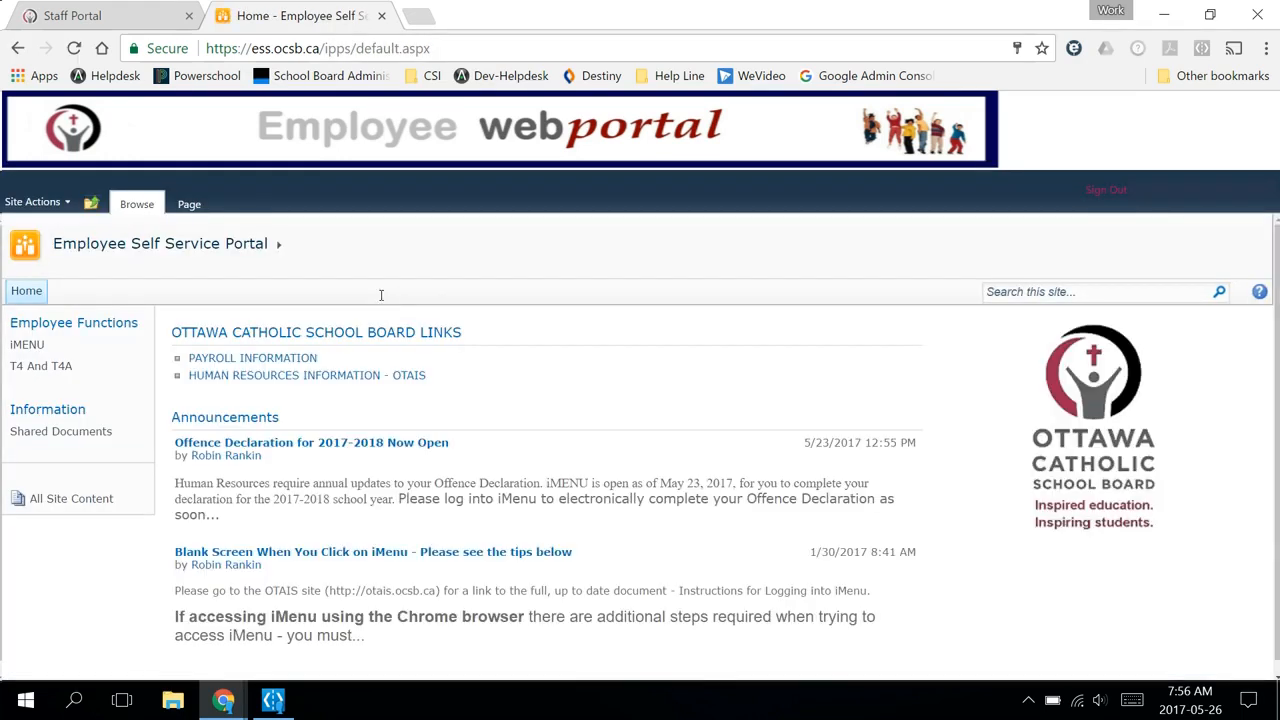
pyautogui.moveTo(16, 338)
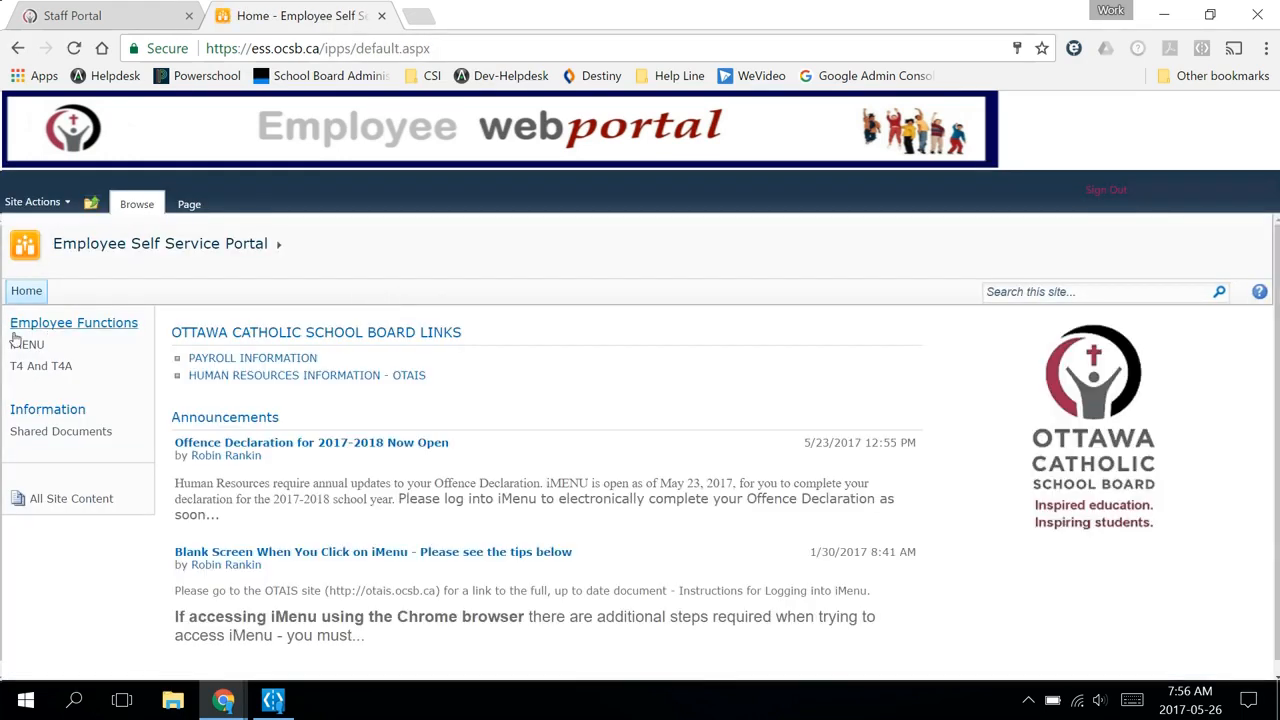
pyautogui.click(28, 344)
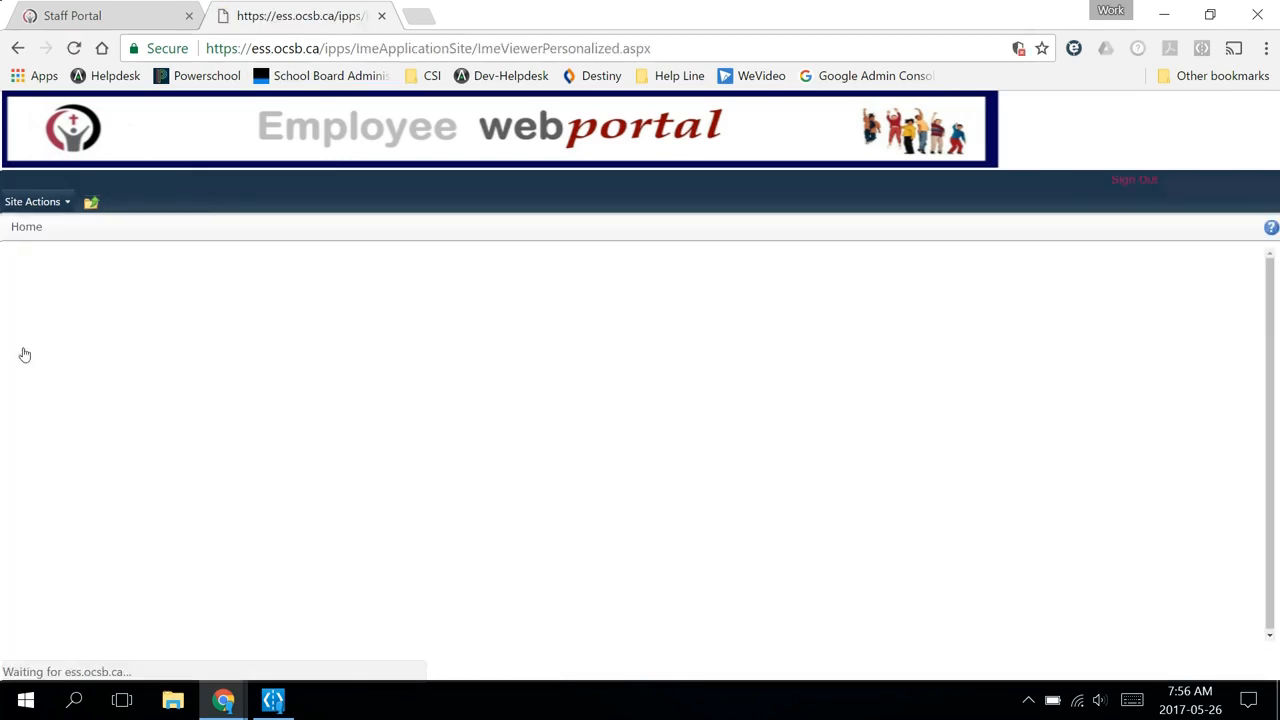
pyautogui.moveTo(1052, 136)
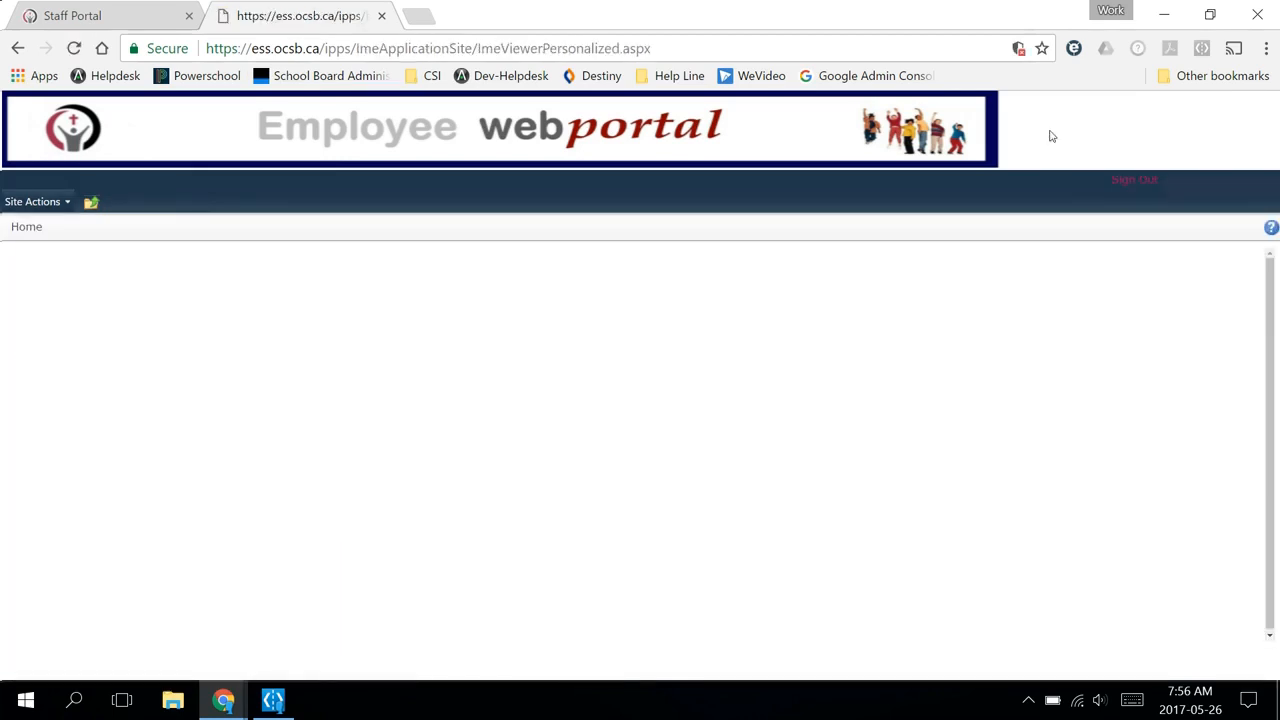
pyautogui.moveTo(1018, 48)
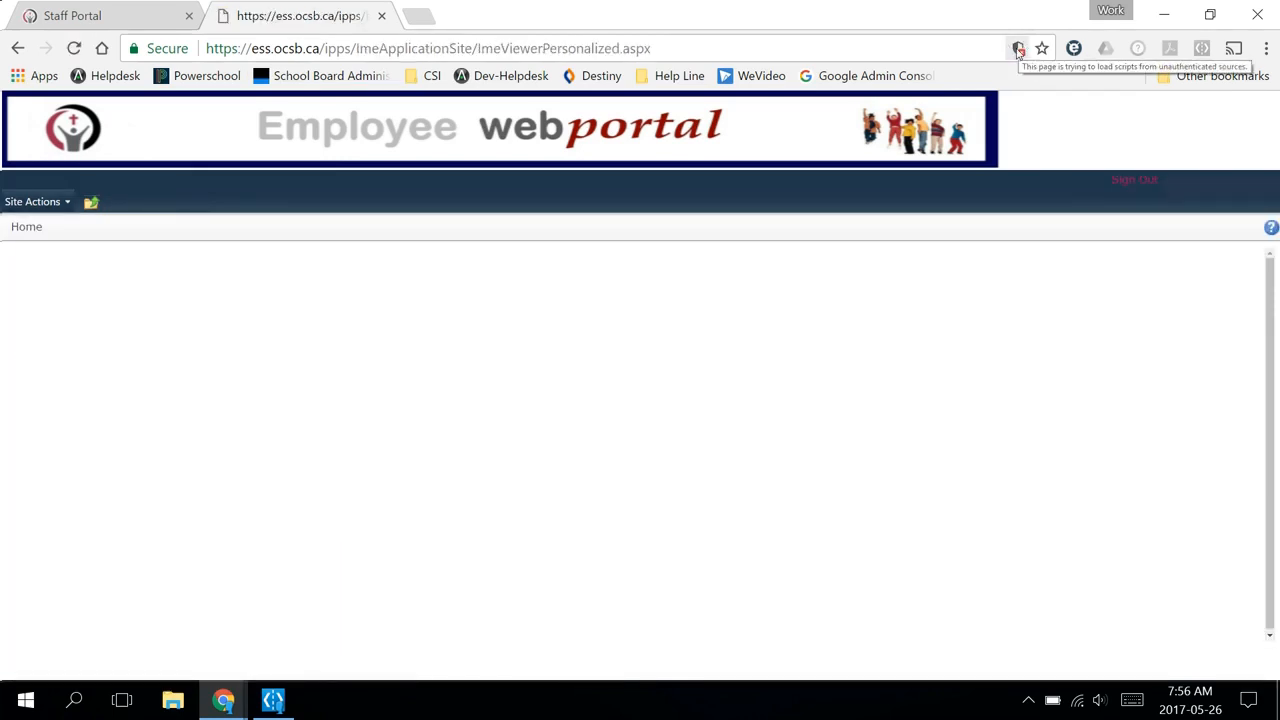
pyautogui.click(1018, 48)
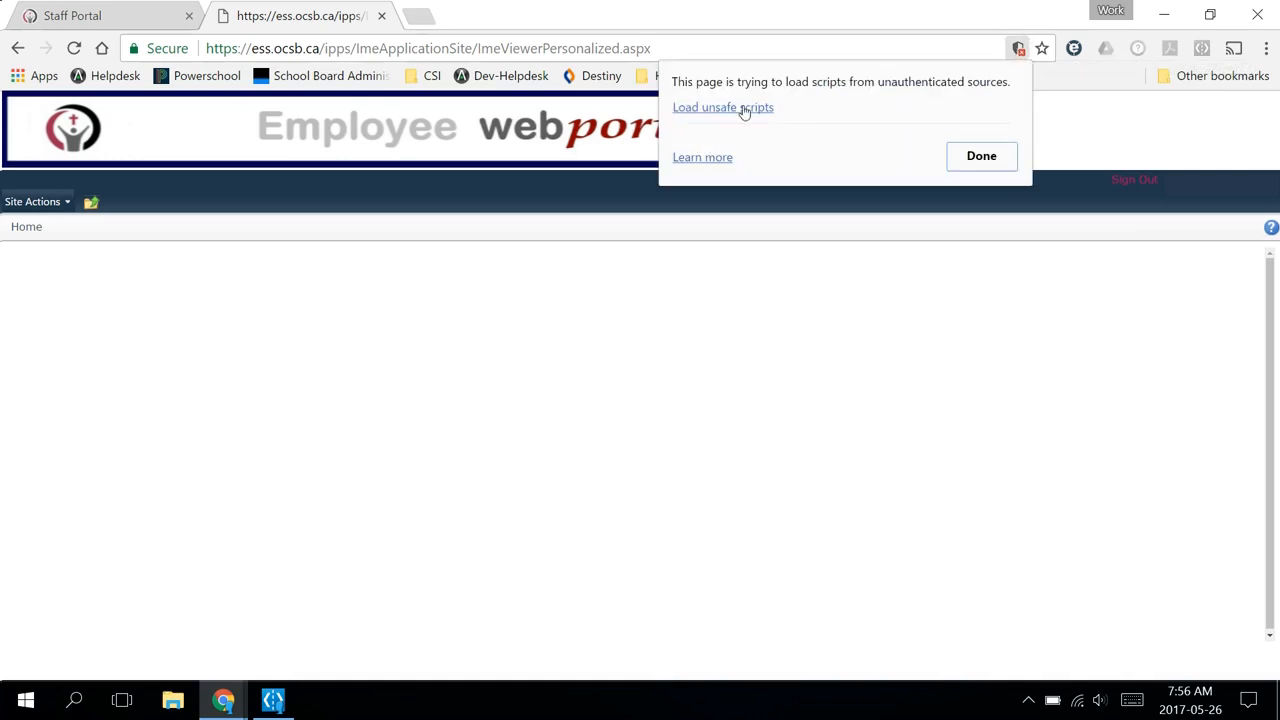
pyautogui.click(722, 108)
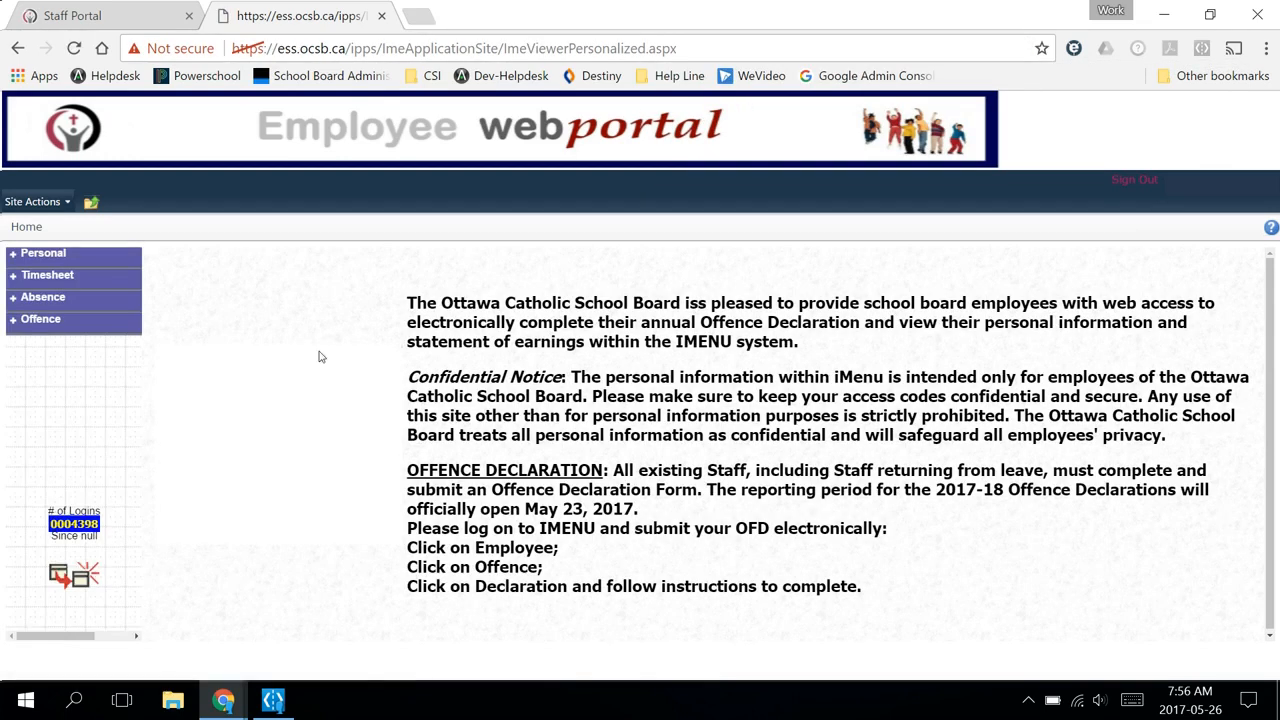
pyautogui.moveTo(424, 350)
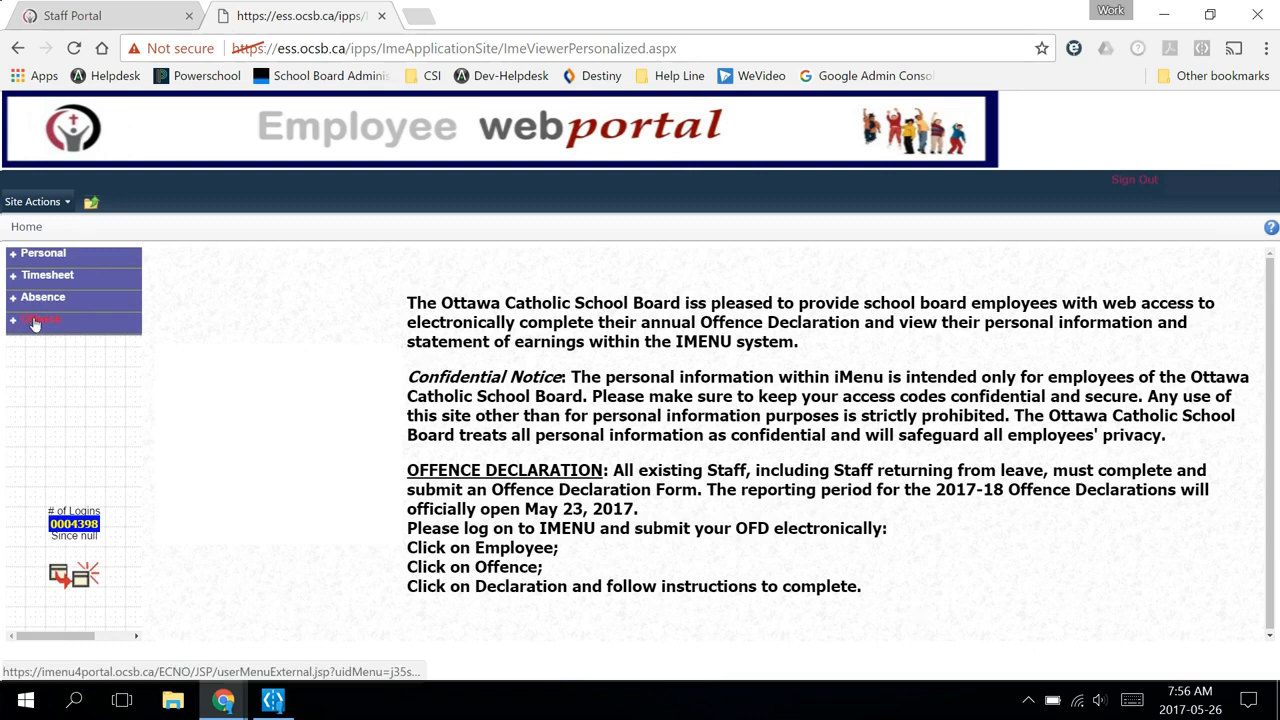
# Open the Offence Declaration page for 2017 from the left iMenu panel.
pyautogui.click(54, 340)
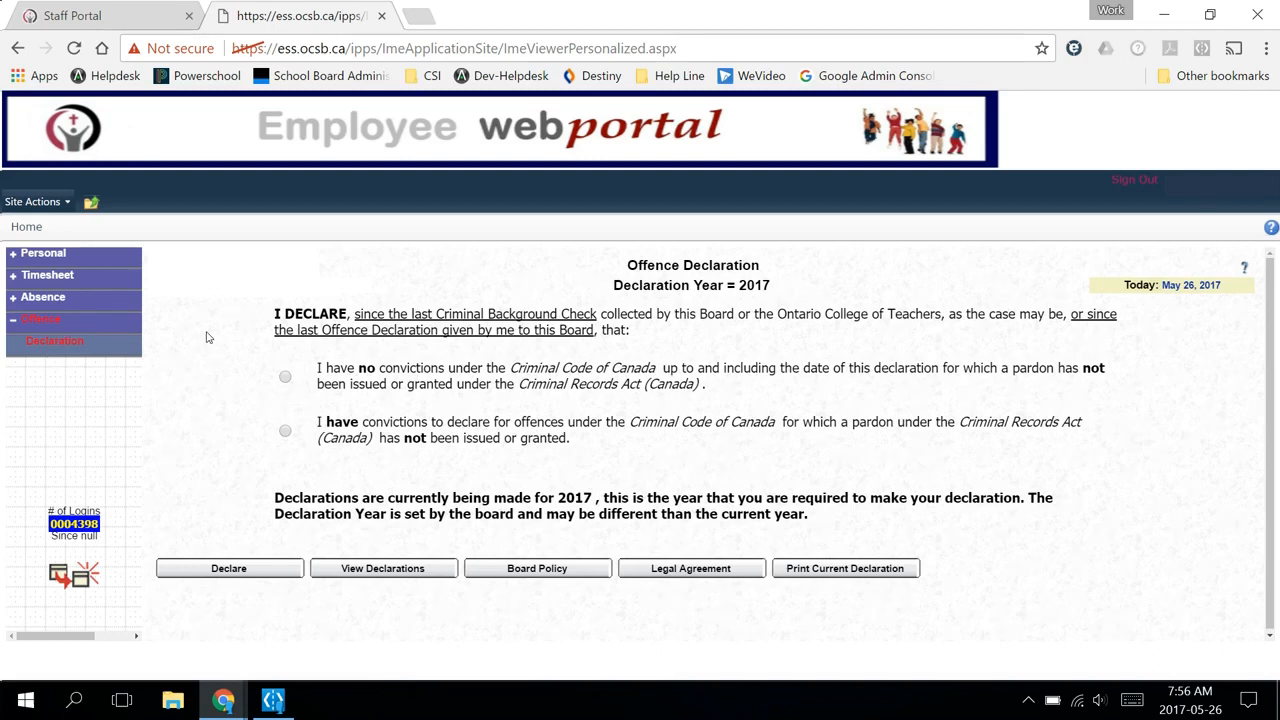
pyautogui.moveTo(252, 376)
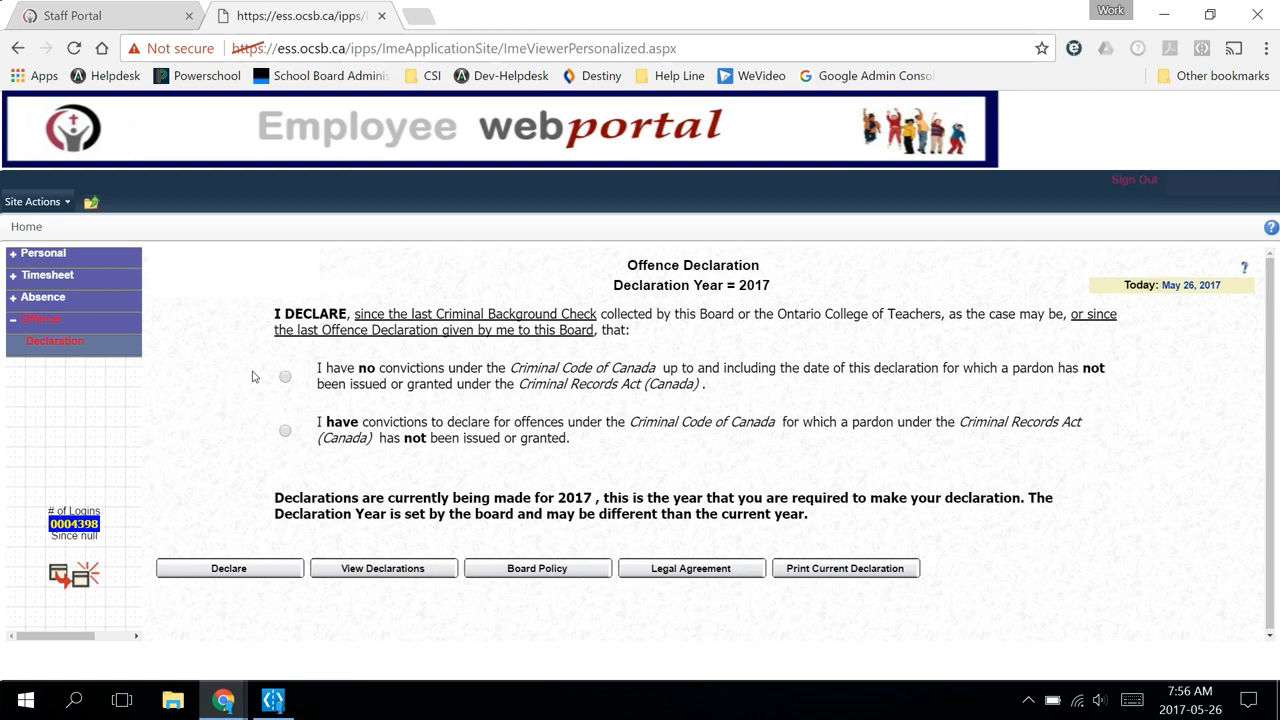
pyautogui.moveTo(264, 440)
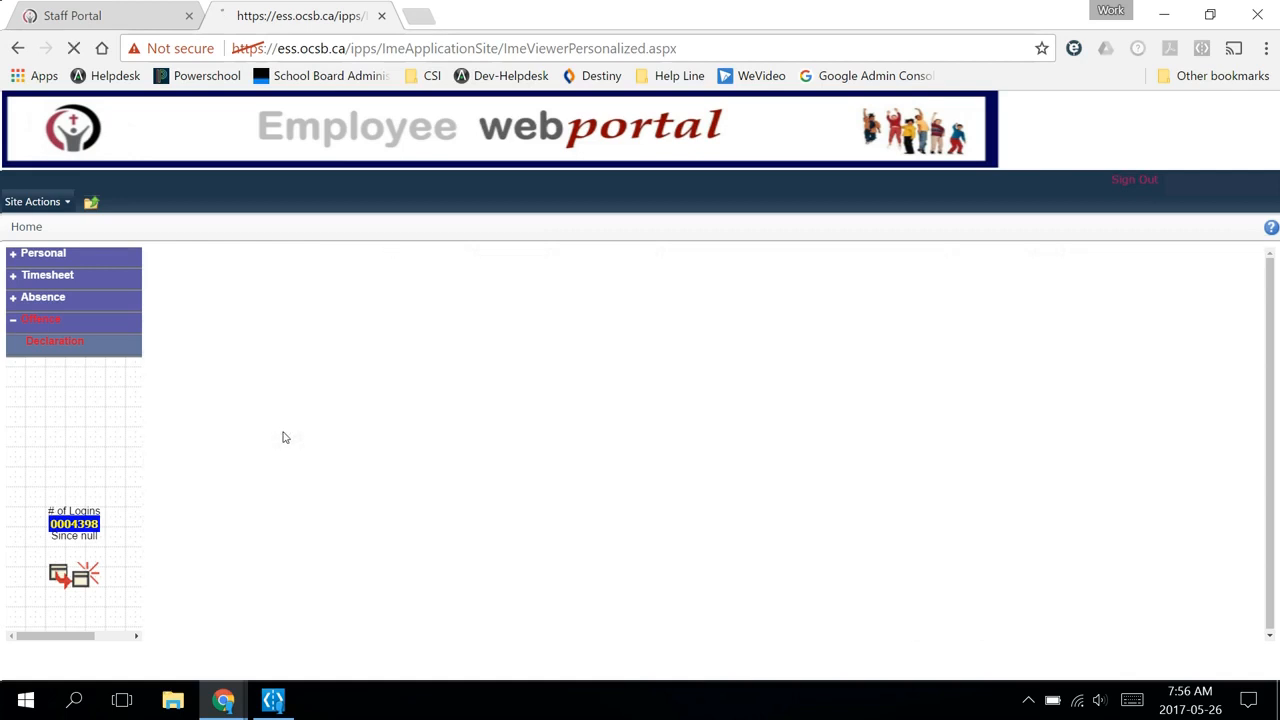
pyautogui.click(54, 340)
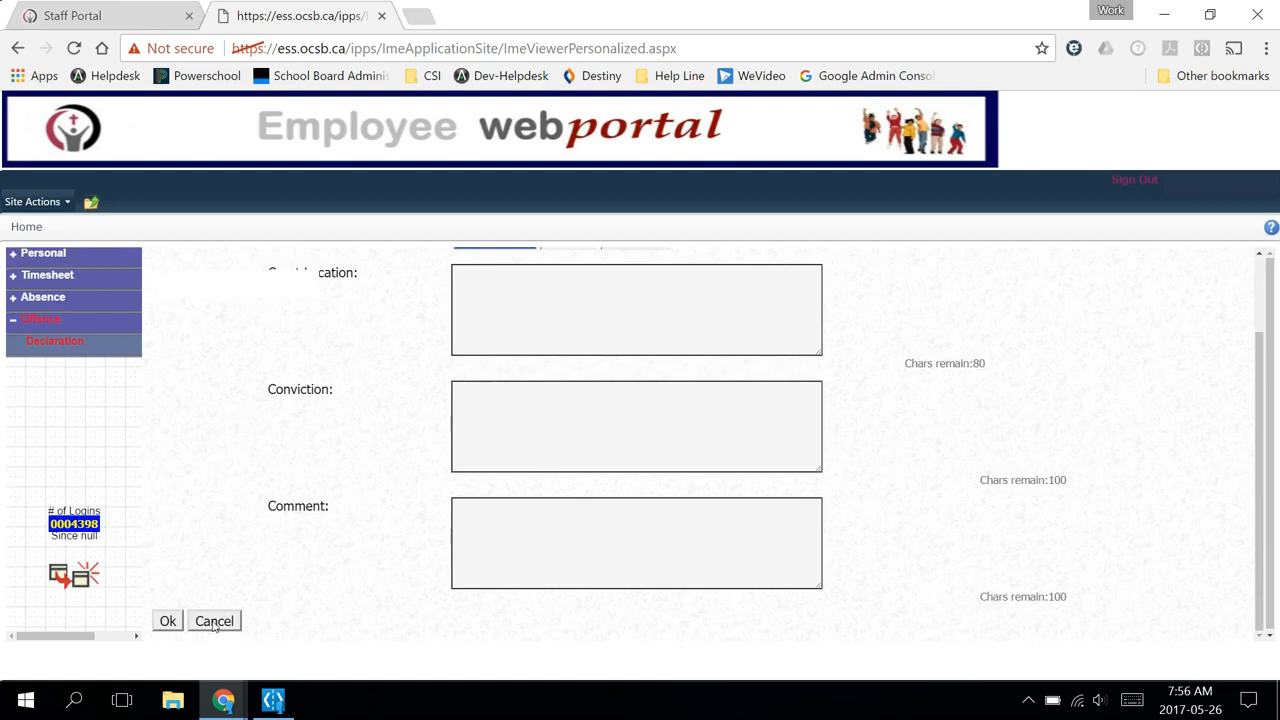
pyautogui.click(214, 620)
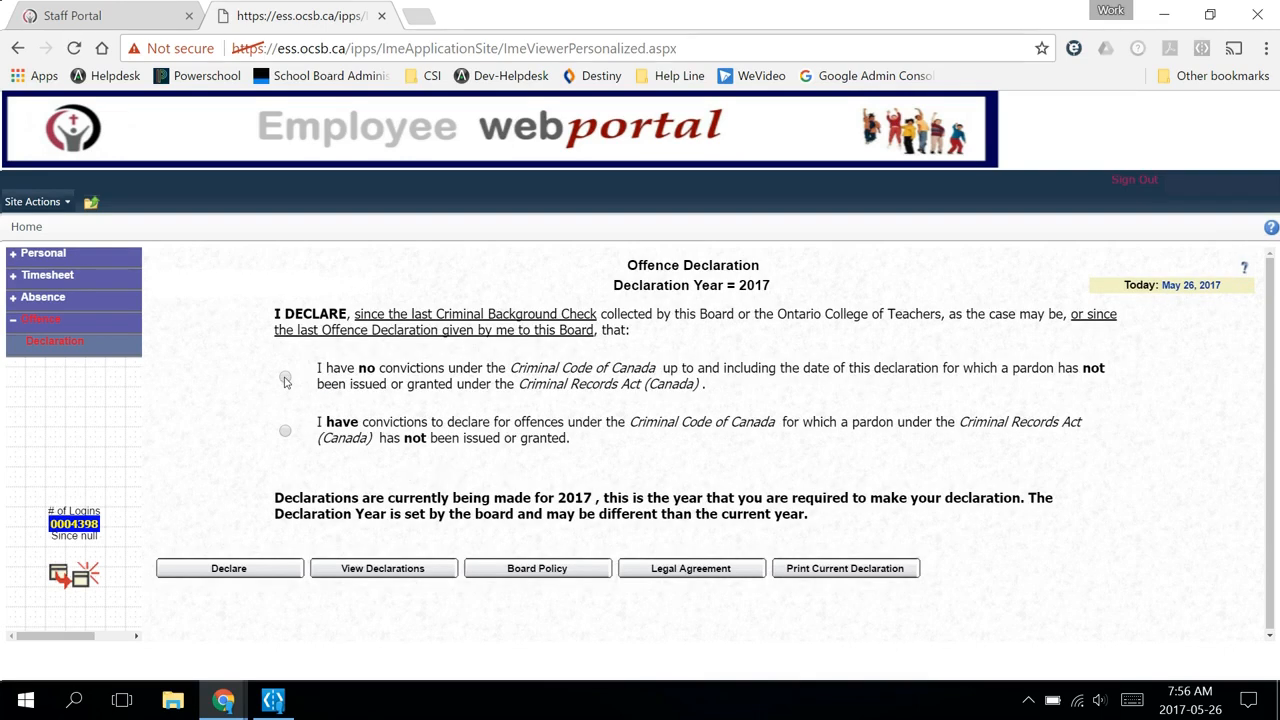
# Declare no convictions, date it at Ottawa and agree to submit the 2017 declaration.
pyautogui.click(228, 568)
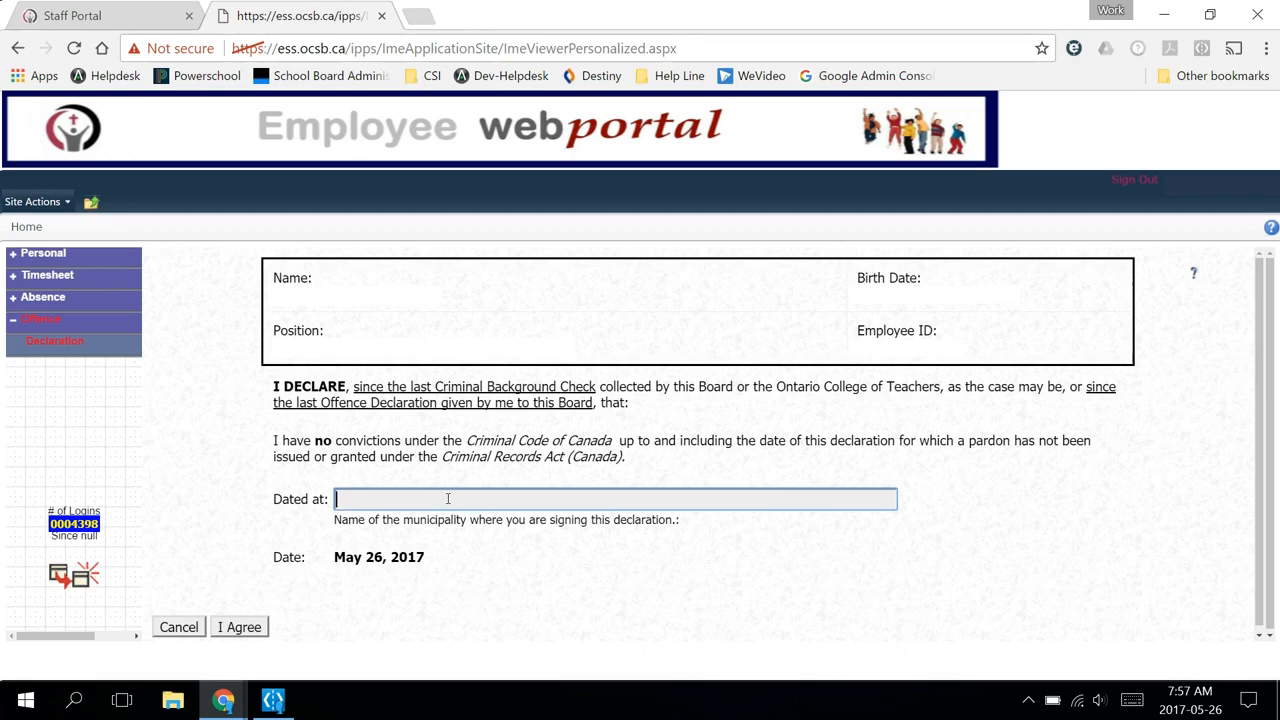
pyautogui.write('O')
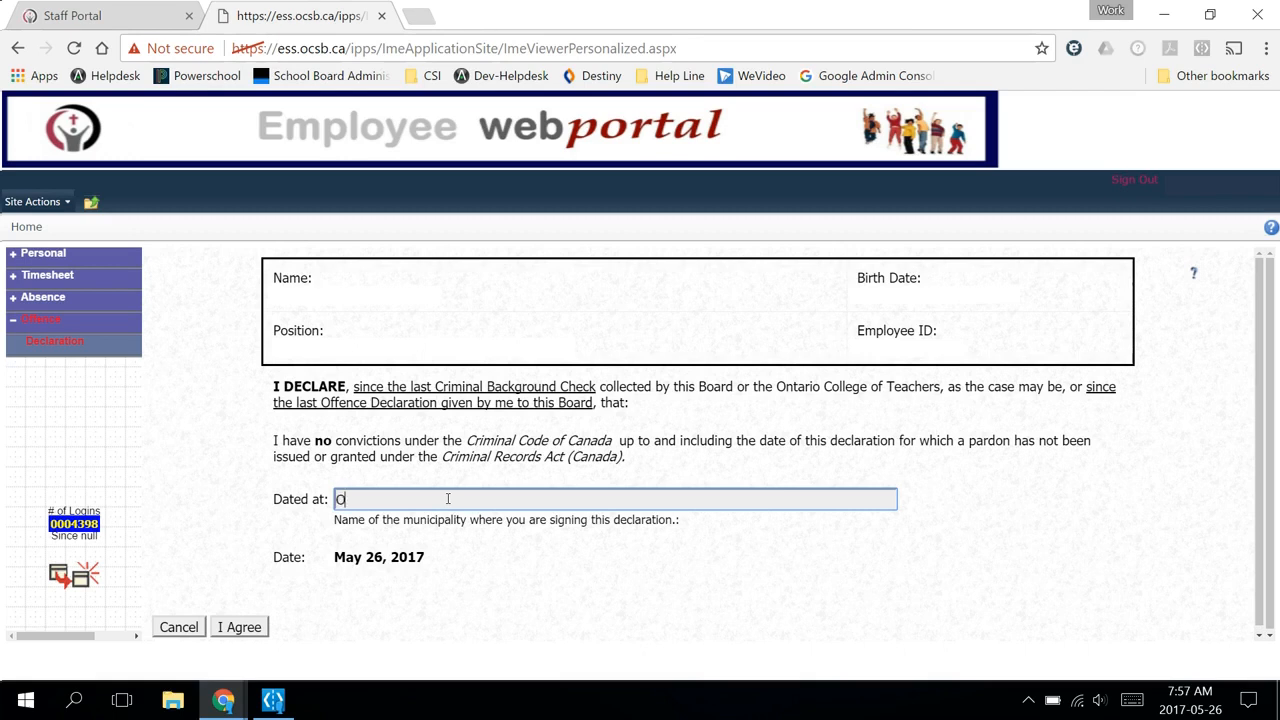
pyautogui.write('ttawa')
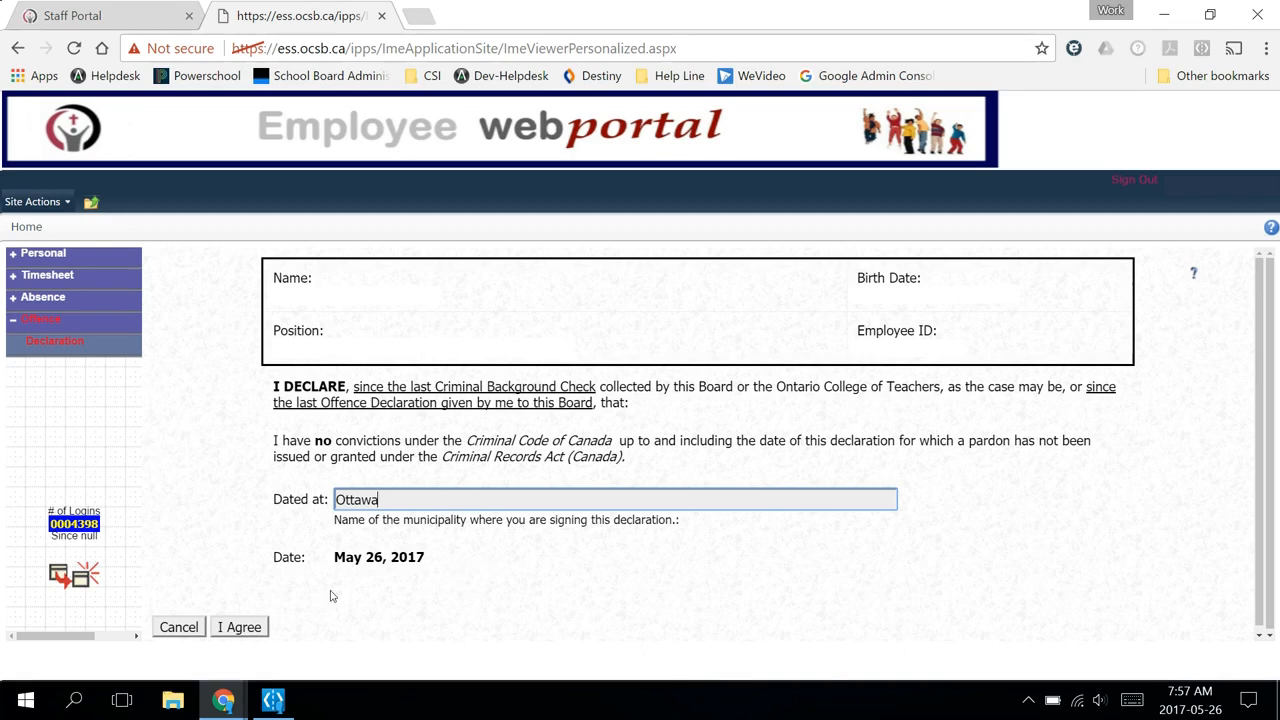
pyautogui.click(240, 628)
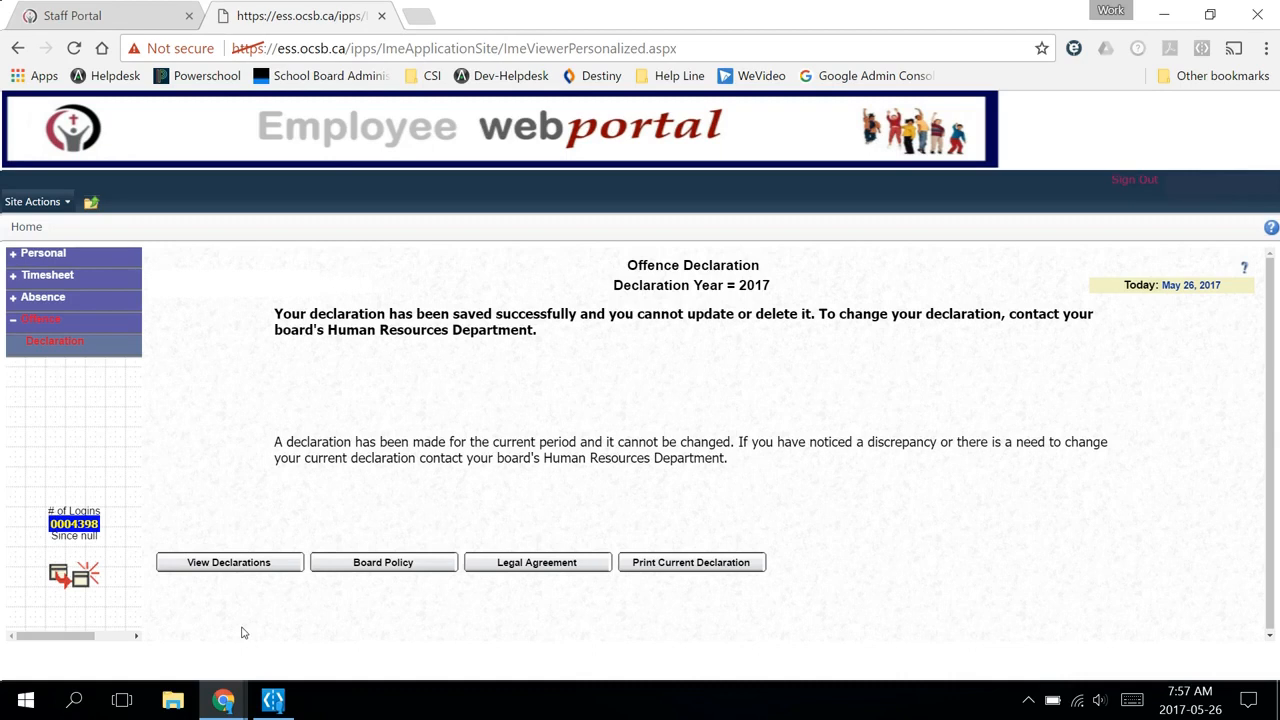